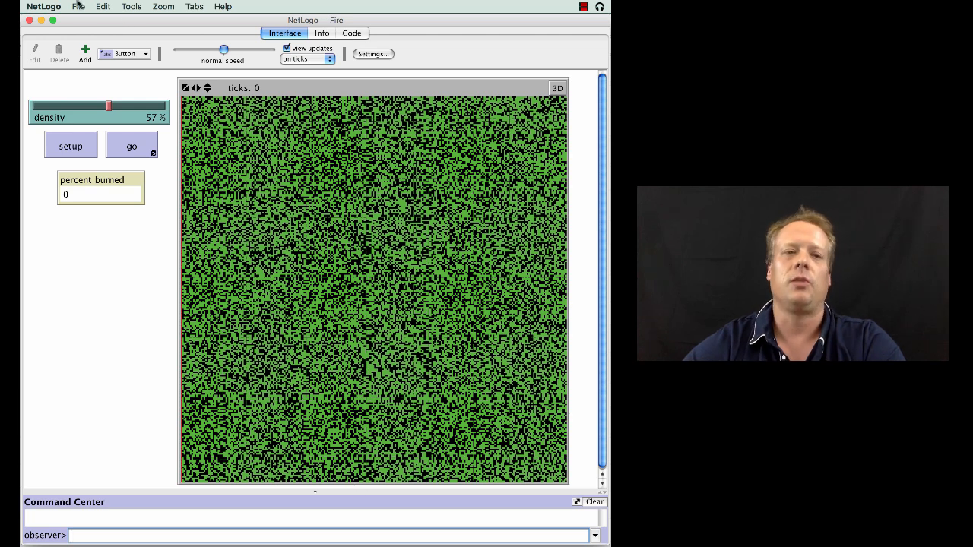
- Open the Fire model from Sample Models > Earth Science in the Models Library
{"action": "left_click", "coordinate": [78, 7]}
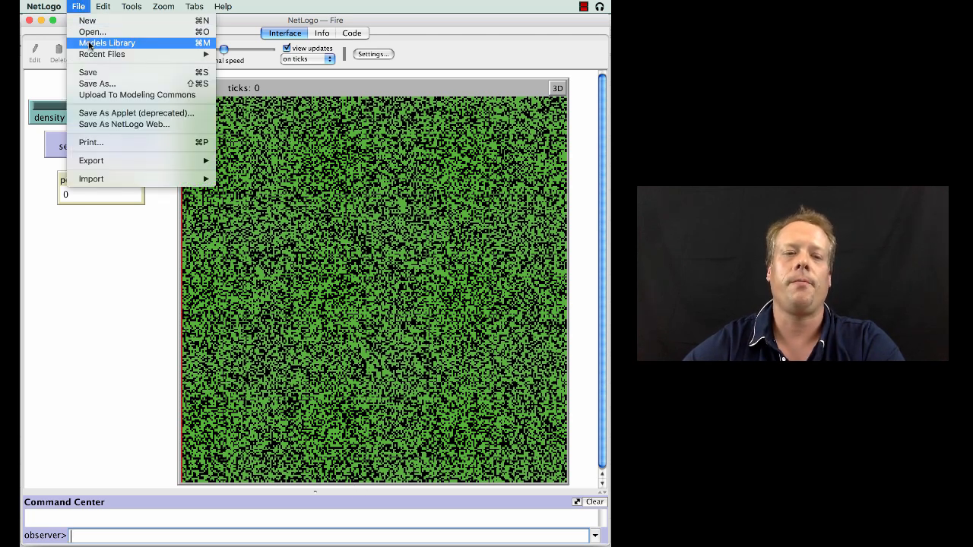
{"action": "left_click", "coordinate": [107, 43]}
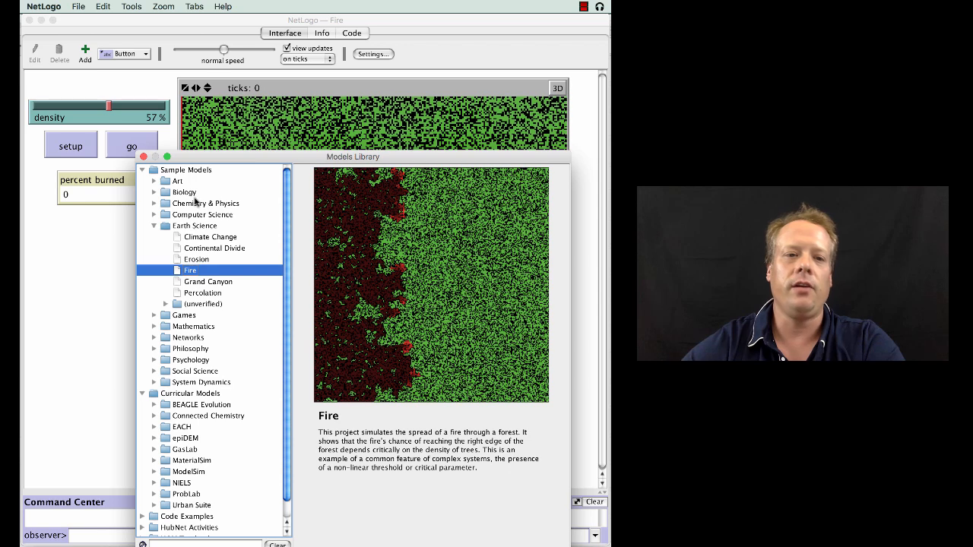
{"action": "left_click", "coordinate": [194, 226]}
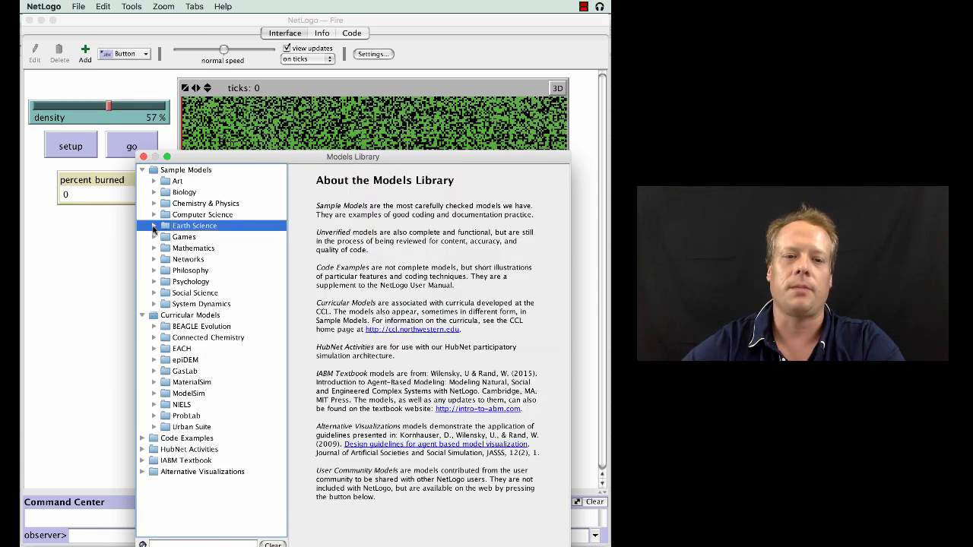
{"action": "left_click", "coordinate": [190, 269]}
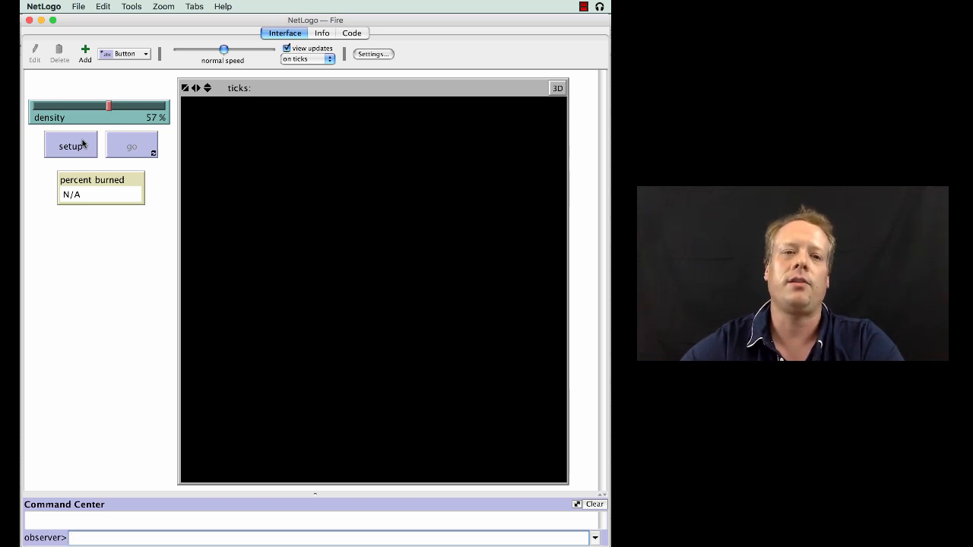
- Run setup to fill the world with a random green forest at 57% density
{"action": "left_click", "coordinate": [71, 145]}
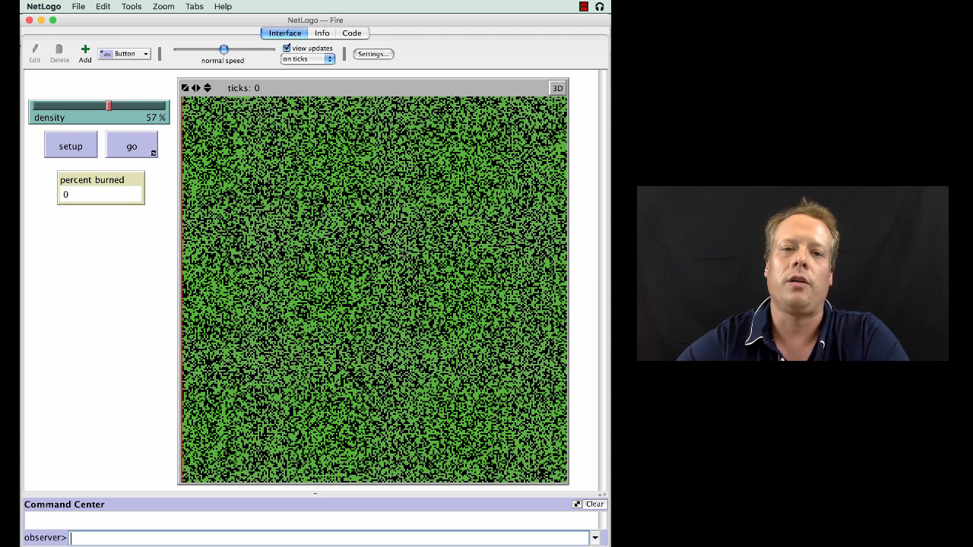
{"action": "mouse_move", "coordinate": [382, 70]}
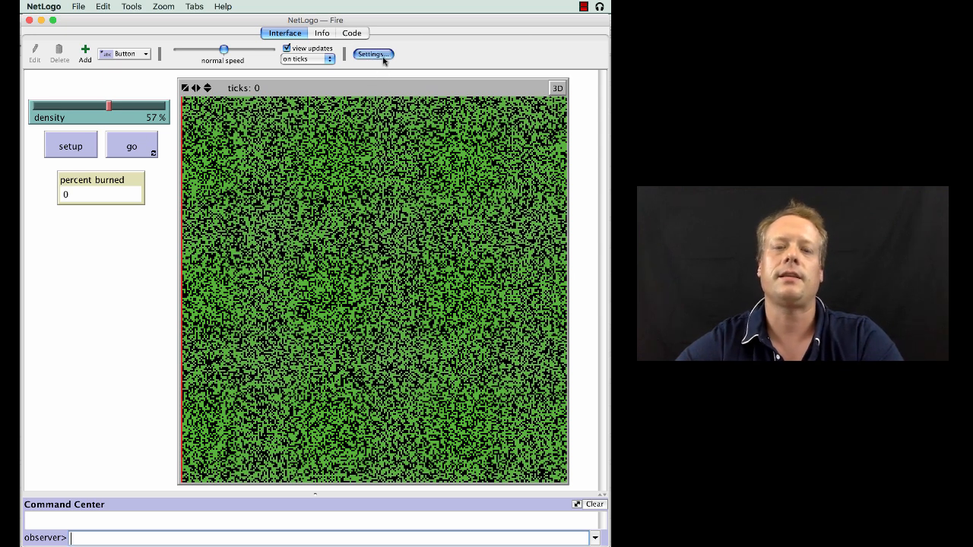
{"action": "left_click", "coordinate": [373, 54]}
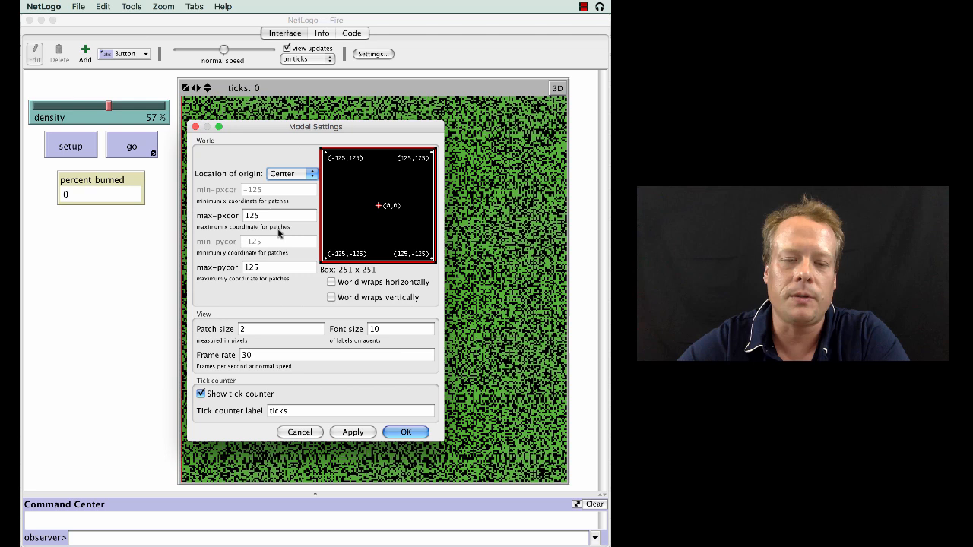
{"action": "mouse_move", "coordinate": [266, 217]}
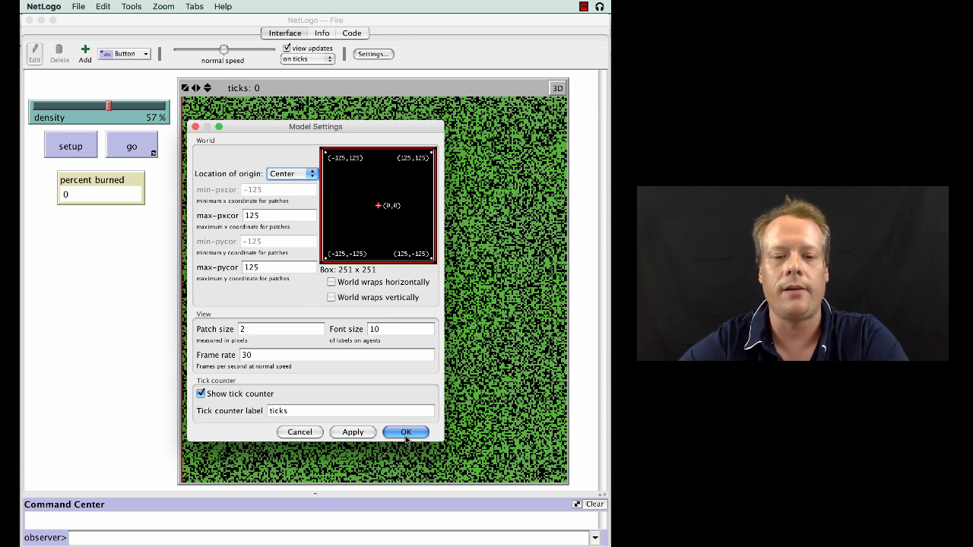
{"action": "left_click", "coordinate": [406, 432]}
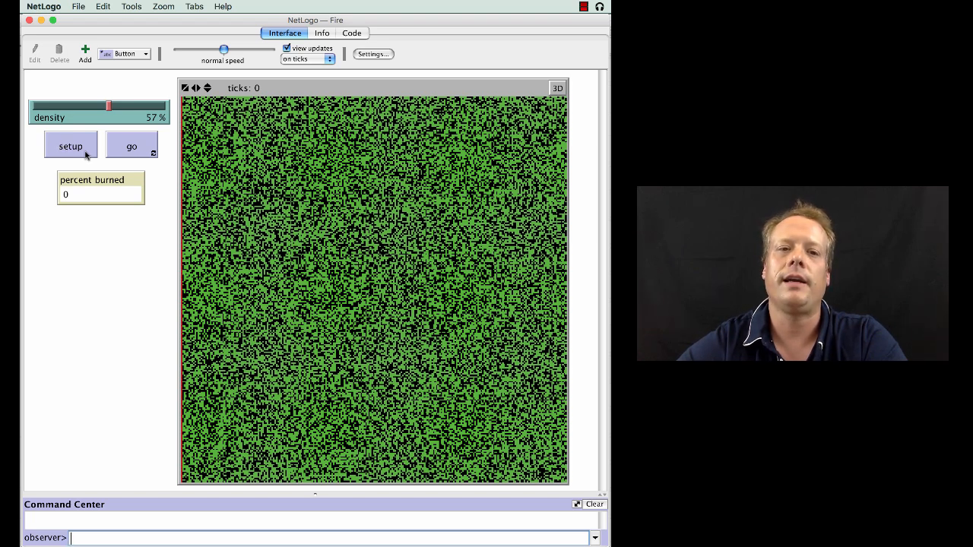
{"action": "mouse_move", "coordinate": [148, 148]}
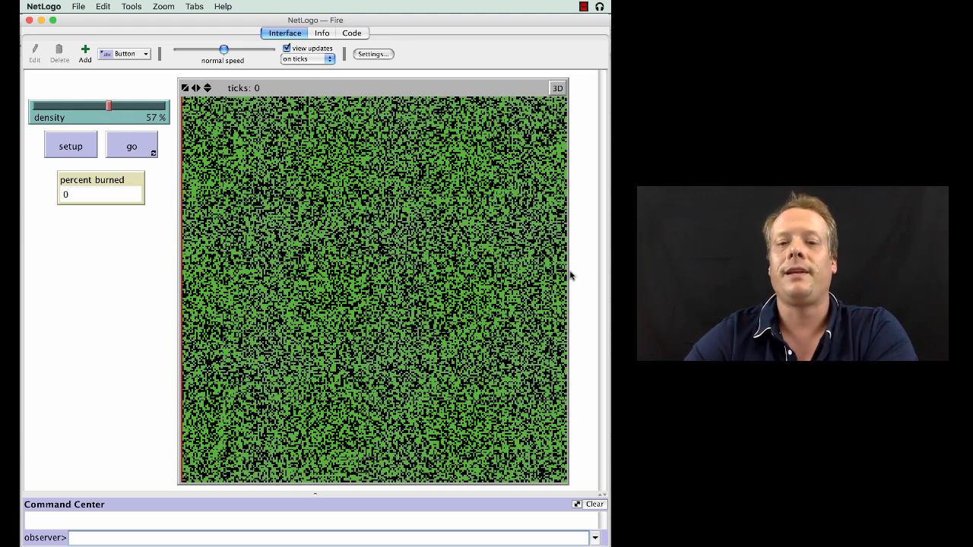
{"action": "mouse_move", "coordinate": [572, 274]}
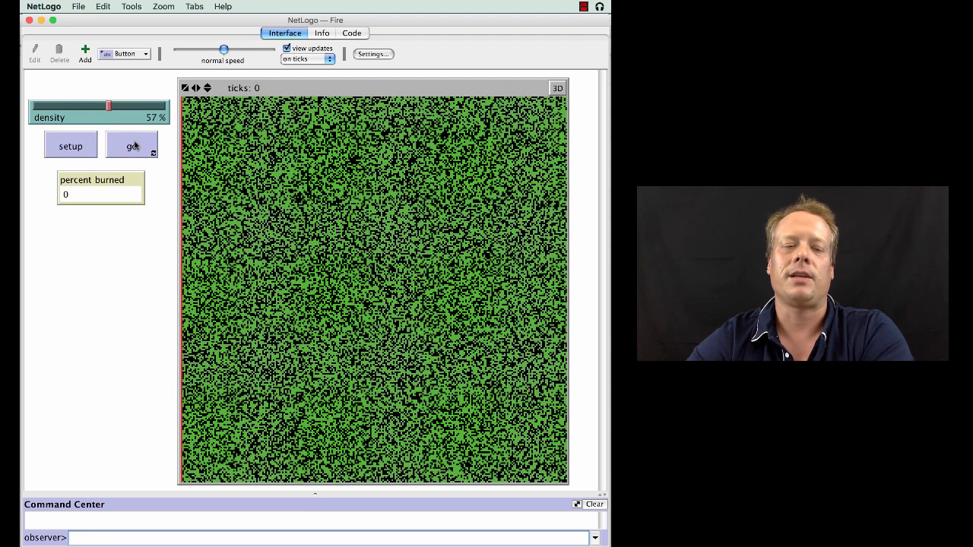
- Run the fire, reset the 57% forest, and run it again to 297 ticks
{"action": "left_click", "coordinate": [131, 146]}
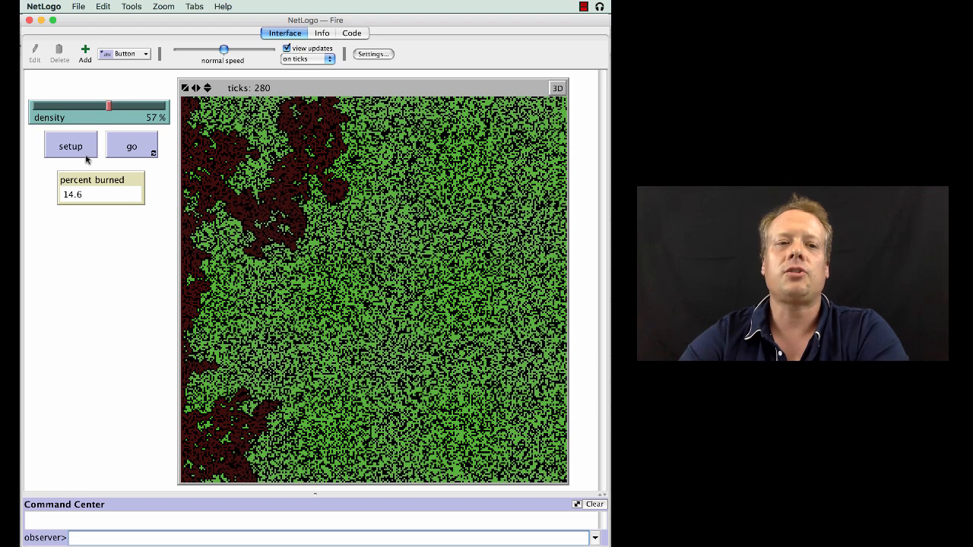
{"action": "left_click", "coordinate": [70, 145]}
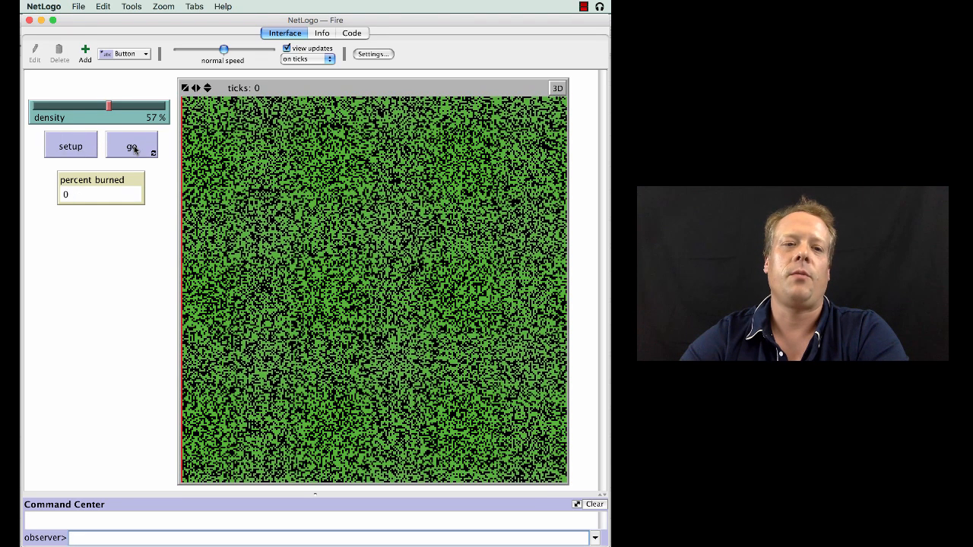
{"action": "left_click", "coordinate": [131, 145]}
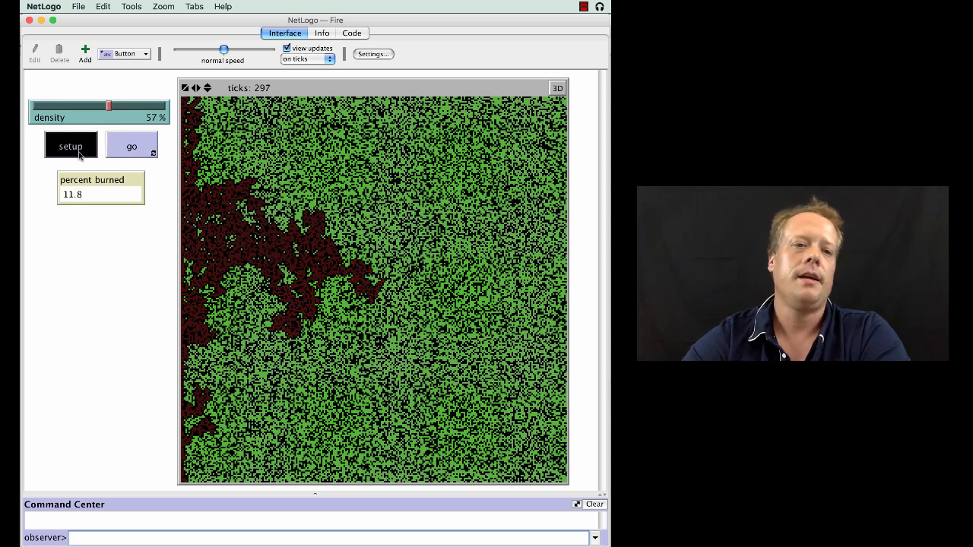
- Regenerate the 57% forest for a third fire run reaching 7.2% burned
{"action": "left_click", "coordinate": [70, 145]}
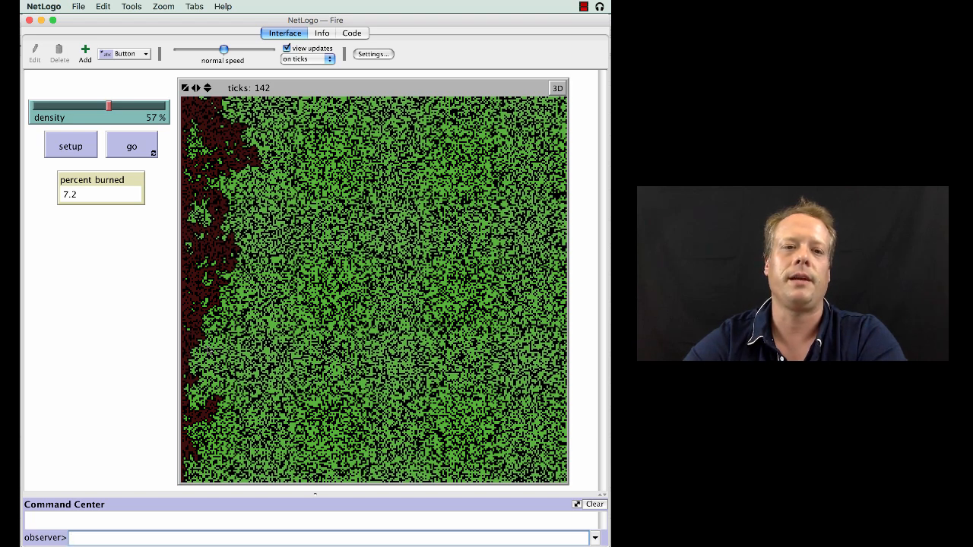
{"action": "mouse_move", "coordinate": [172, 299]}
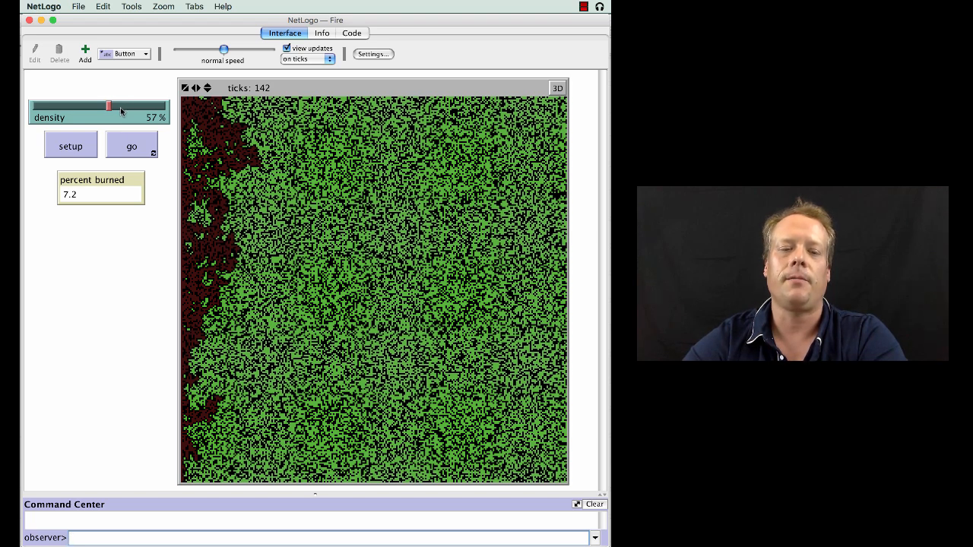
- Raise density to 62%, burn 87.5% of the forest, then regenerate it
{"action": "left_click_drag", "start_coordinate": [108, 106], "coordinate": [114, 105]}
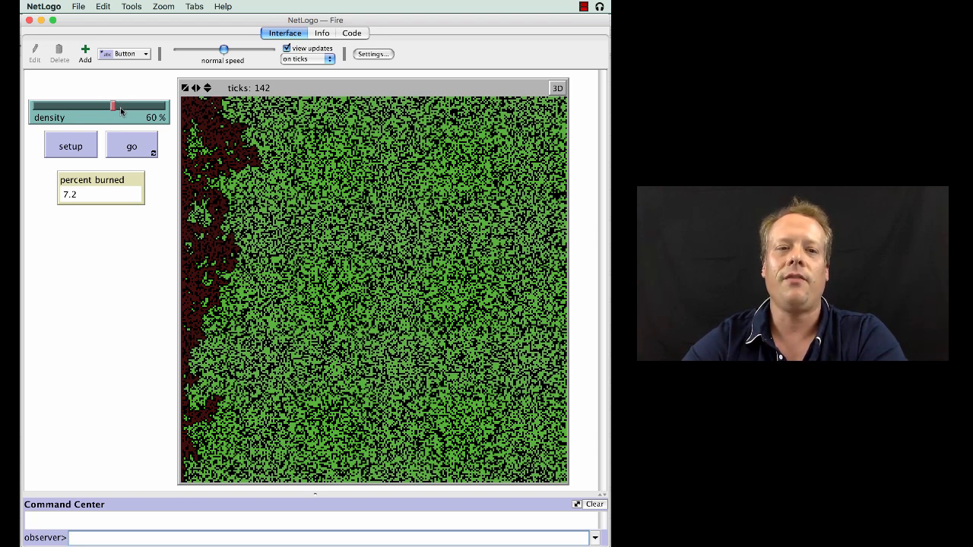
{"action": "left_click_drag", "start_coordinate": [112, 106], "coordinate": [116, 106]}
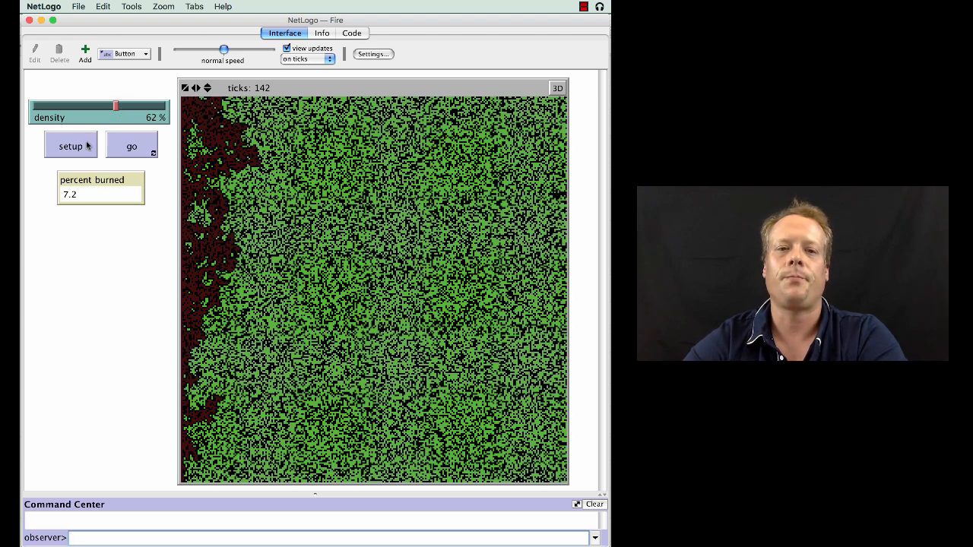
{"action": "left_click", "coordinate": [71, 145]}
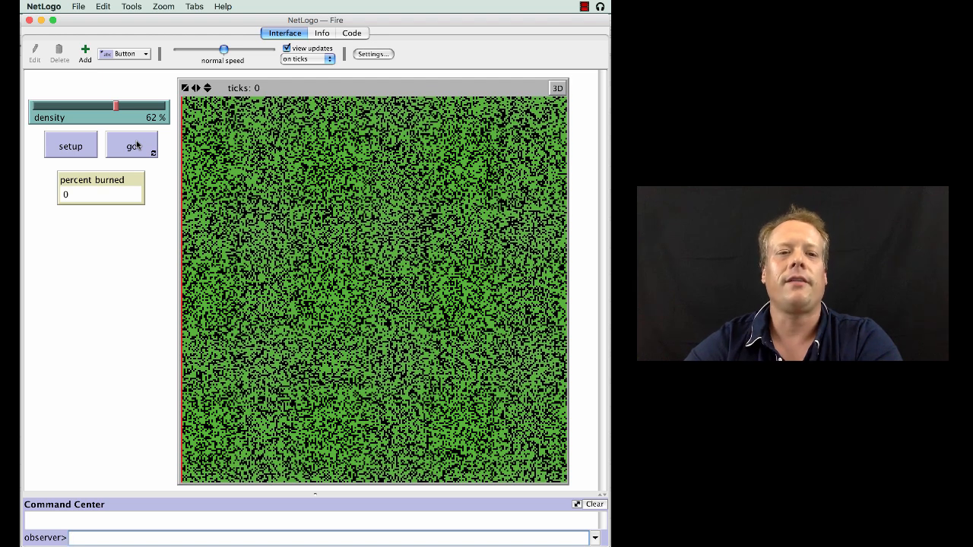
{"action": "left_click", "coordinate": [132, 145]}
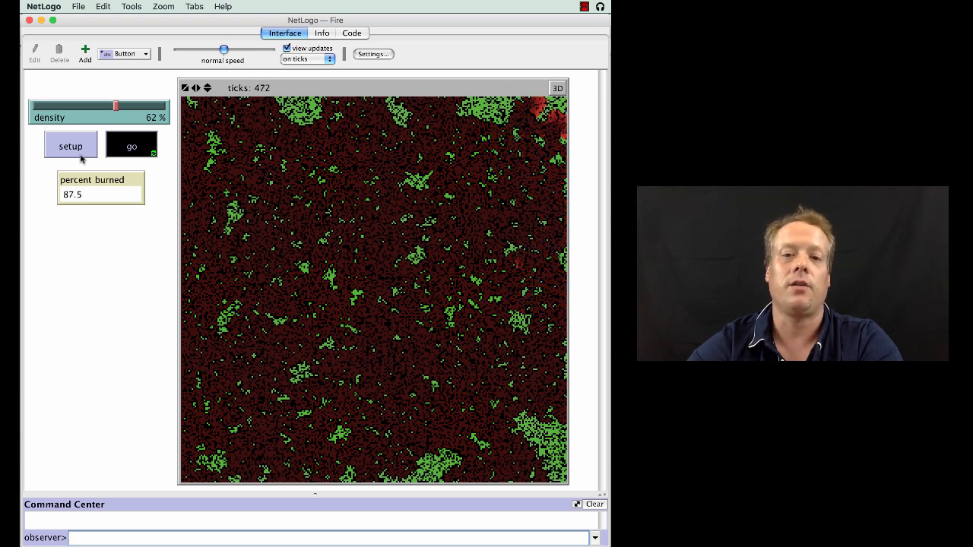
{"action": "left_click", "coordinate": [70, 145]}
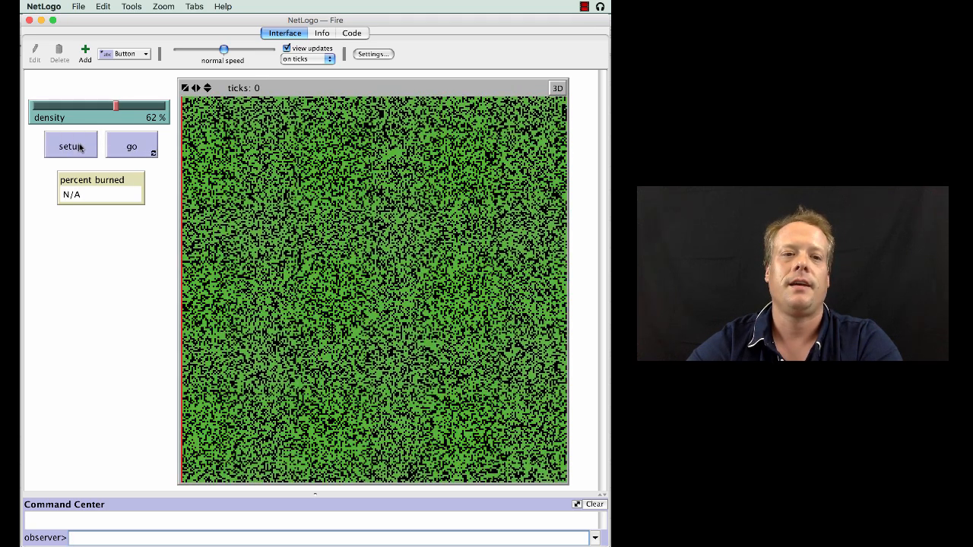
- Burn 88.4% of the 62% forest over 612 ticks, then regenerate it
{"action": "left_click", "coordinate": [131, 145]}
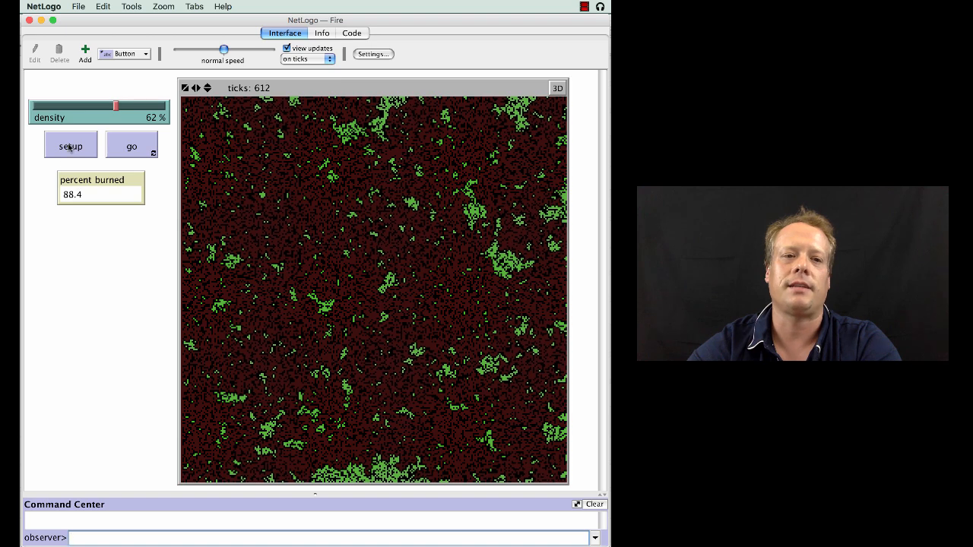
{"action": "left_click", "coordinate": [70, 145]}
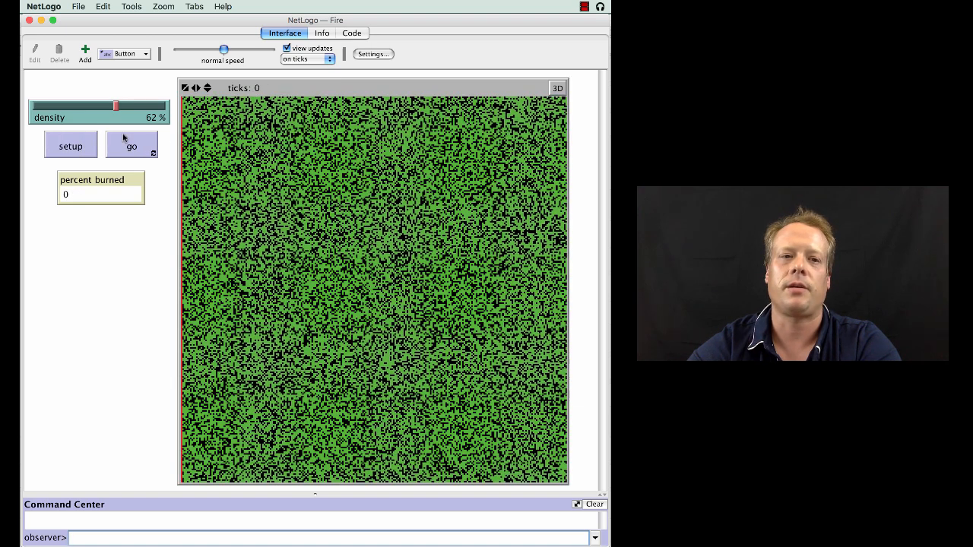
- Run the fire on the 62% forest until it stops at 521 ticks, 83.2% burned
{"action": "left_click", "coordinate": [131, 146]}
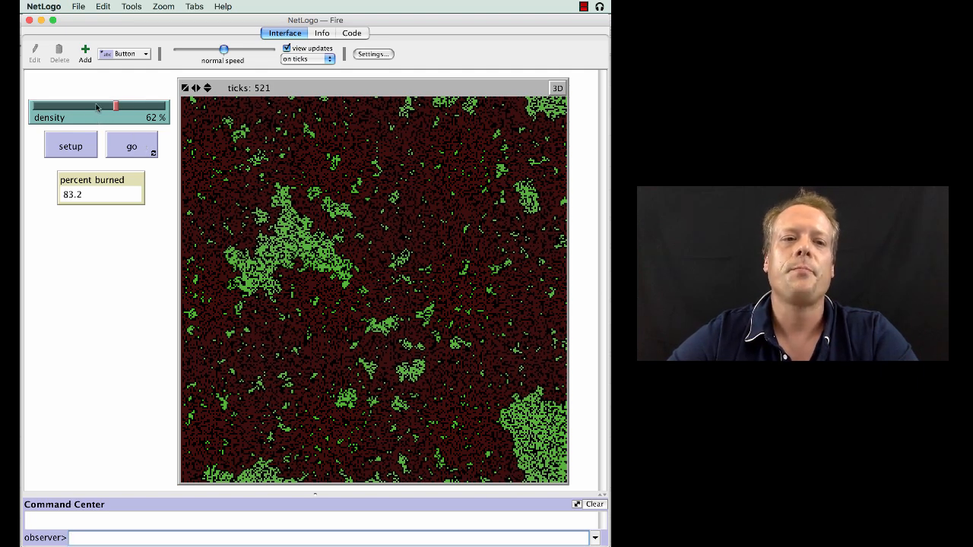
- Slide tree density down to 53%, then up to 59%
{"action": "left_click_drag", "start_coordinate": [115, 106], "coordinate": [102, 106]}
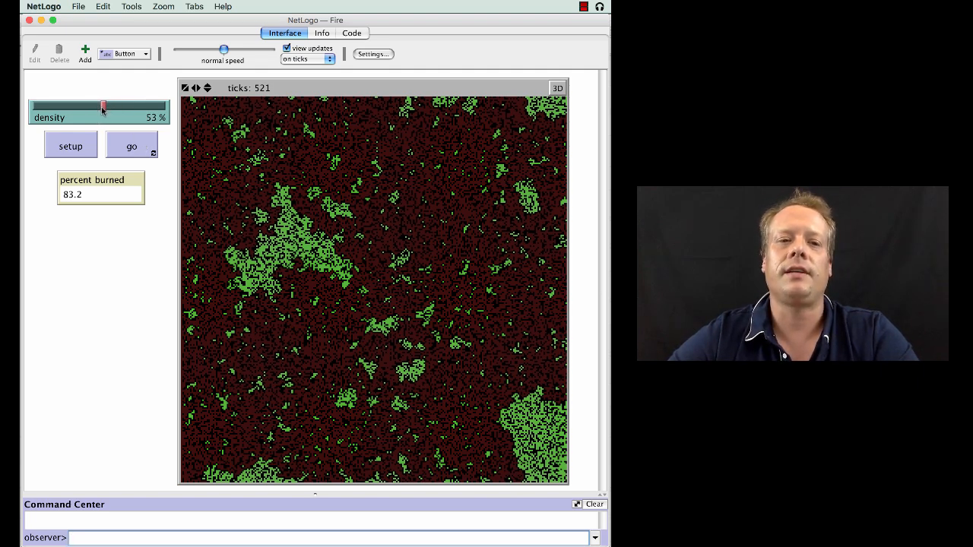
{"action": "left_click_drag", "start_coordinate": [102, 105], "coordinate": [112, 106]}
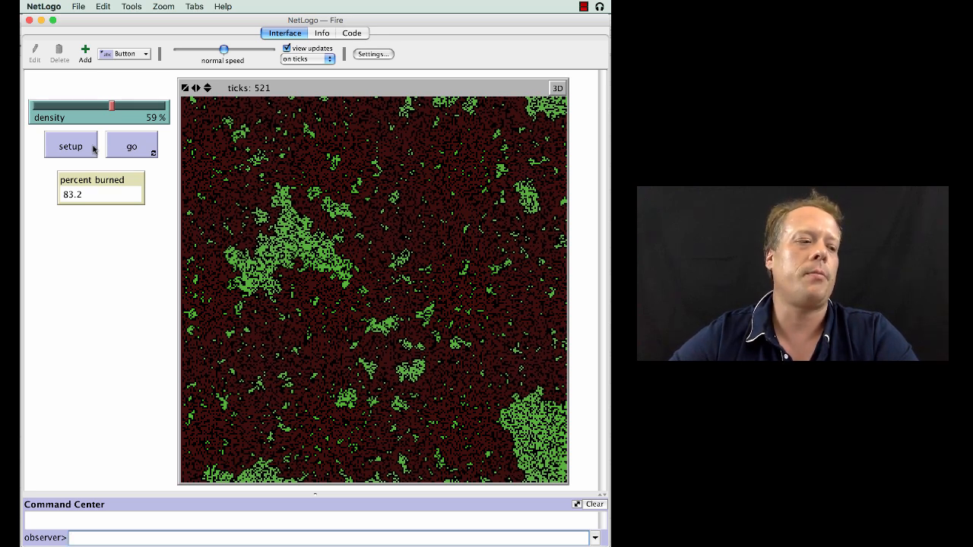
{"action": "mouse_move", "coordinate": [185, 215]}
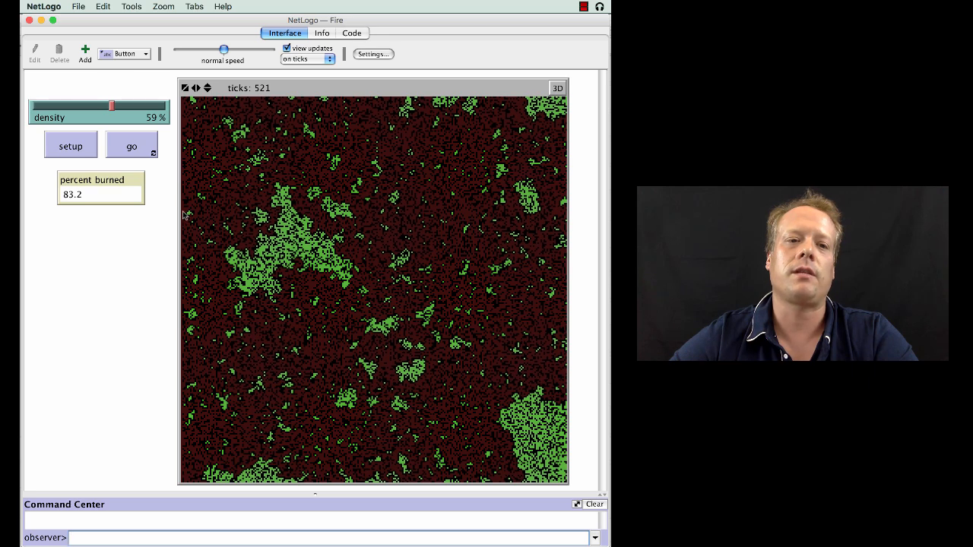
{"action": "mouse_move", "coordinate": [467, 237]}
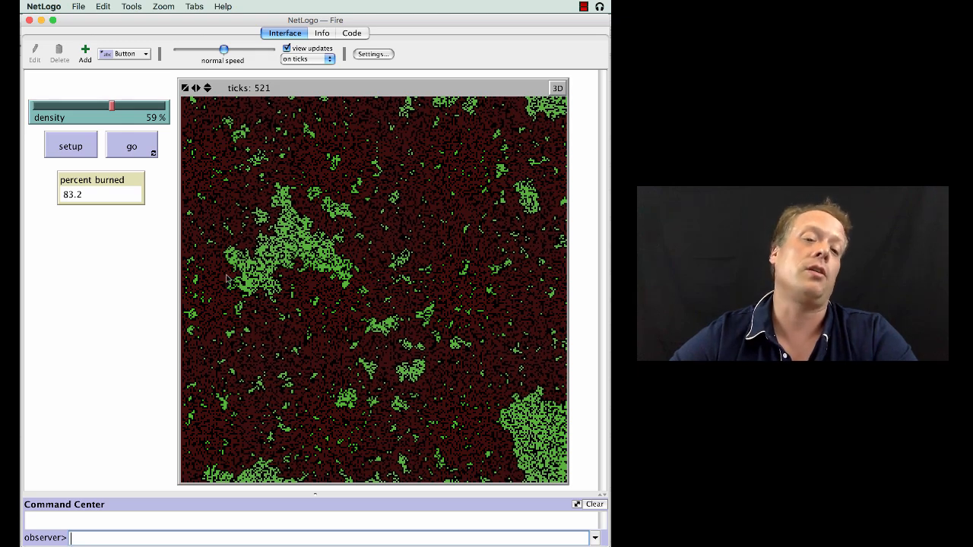
{"action": "mouse_move", "coordinate": [462, 275]}
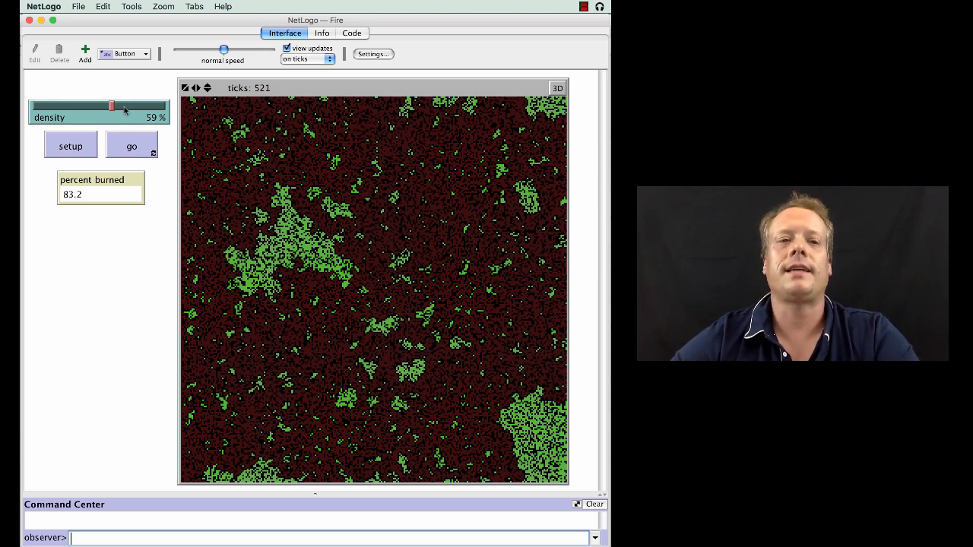
- Slide tree density to 61%, then back to 62%
{"action": "left_click_drag", "start_coordinate": [111, 105], "coordinate": [115, 106]}
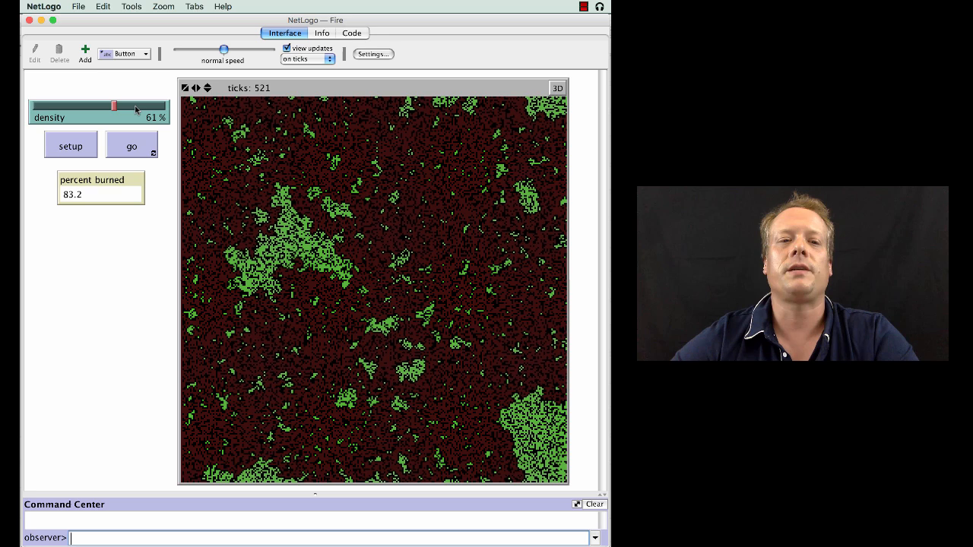
{"action": "left_click_drag", "start_coordinate": [112, 106], "coordinate": [116, 106]}
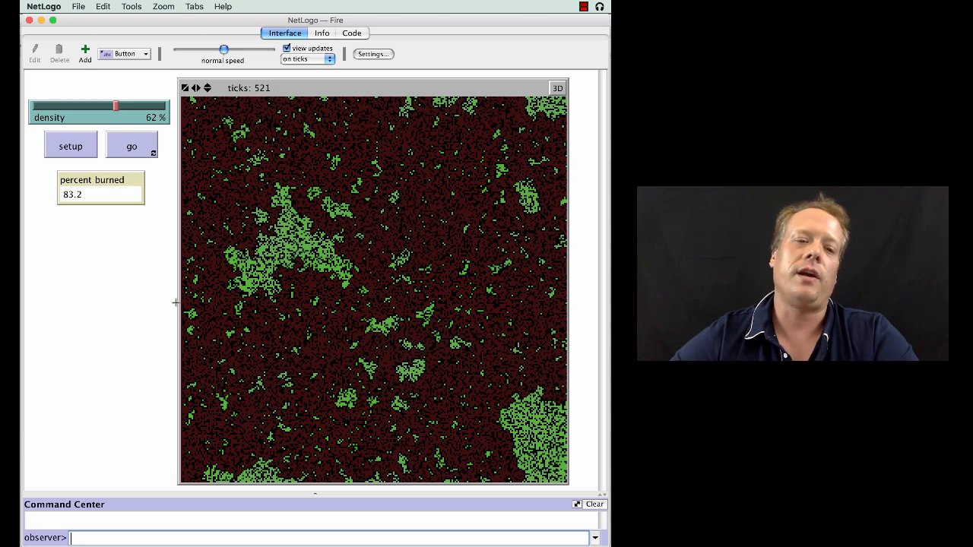
{"action": "mouse_move", "coordinate": [553, 299]}
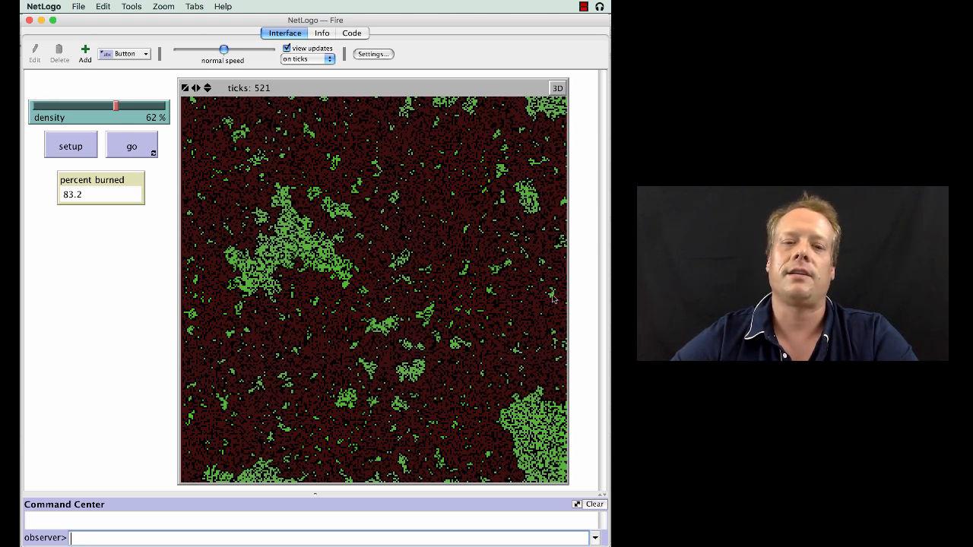
{"action": "mouse_move", "coordinate": [363, 265]}
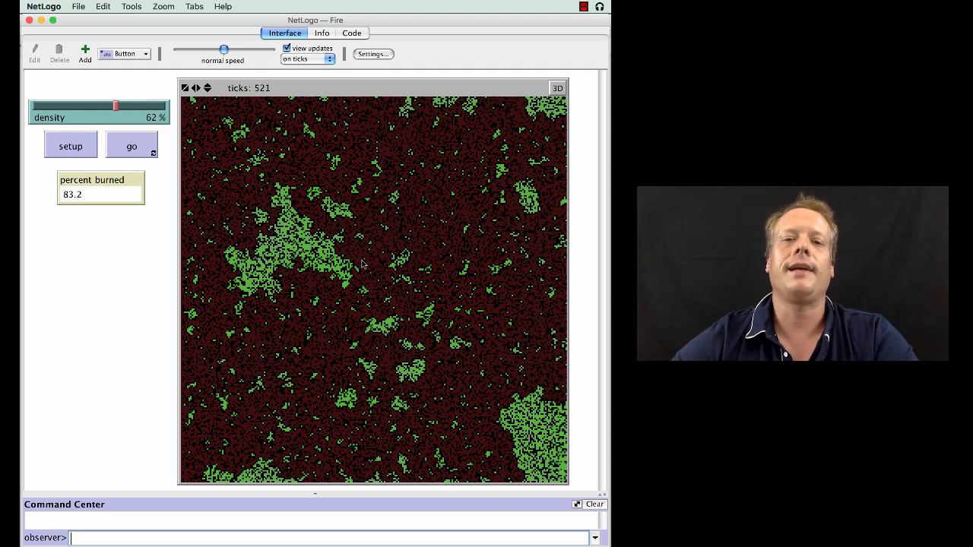
{"action": "mouse_move", "coordinate": [360, 303]}
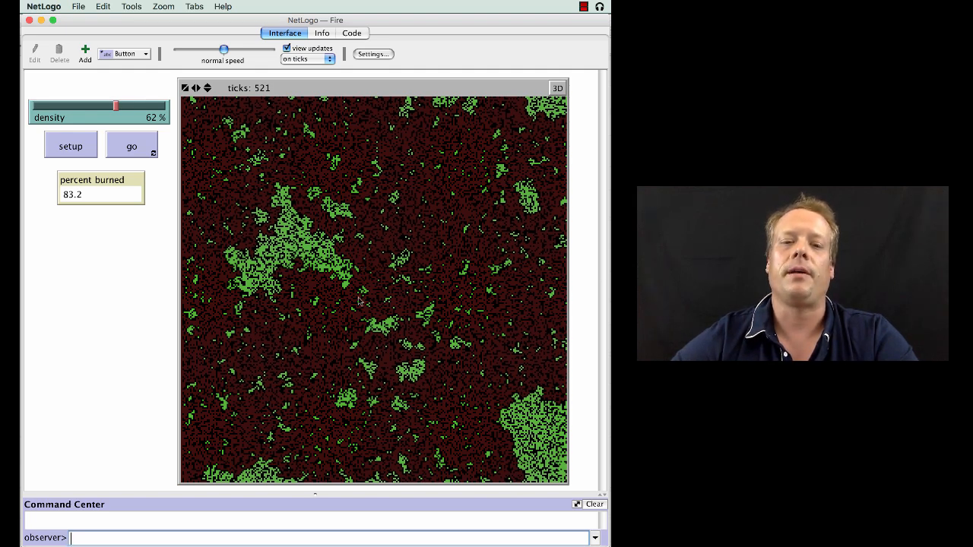
{"action": "mouse_move", "coordinate": [330, 285]}
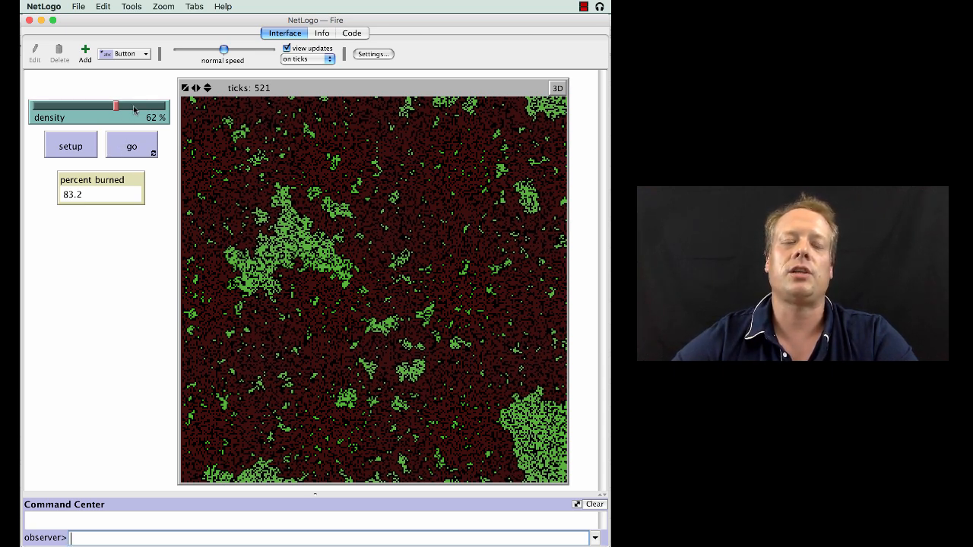
{"action": "mouse_move", "coordinate": [188, 282]}
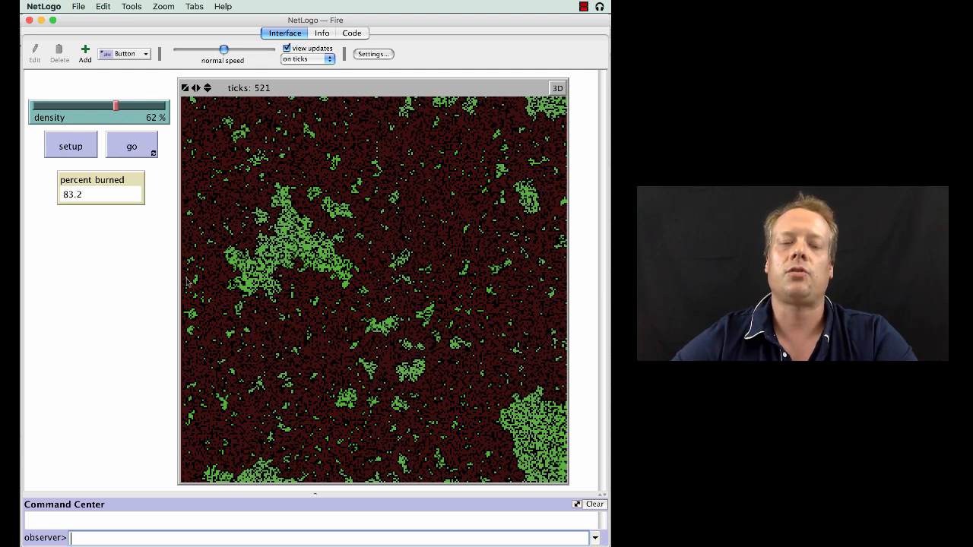
{"action": "mouse_move", "coordinate": [529, 315]}
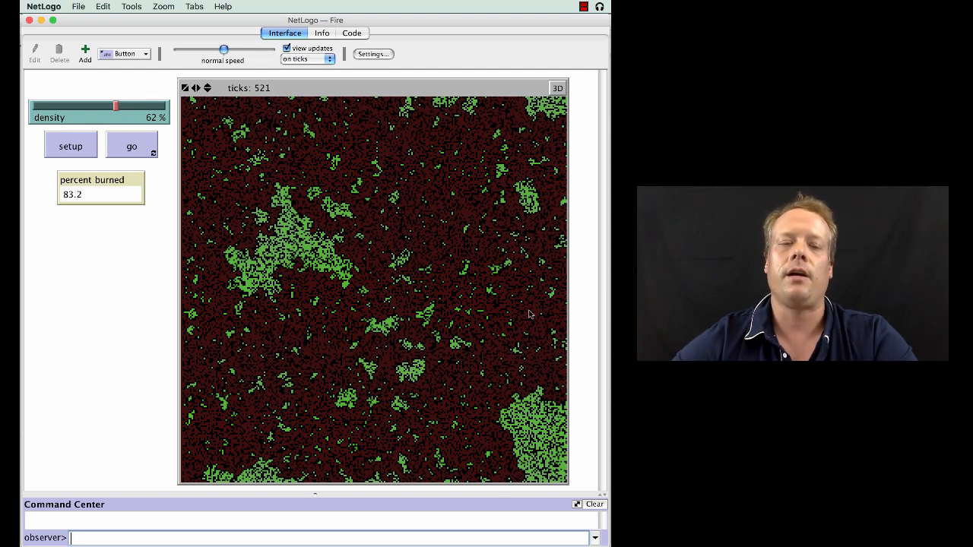